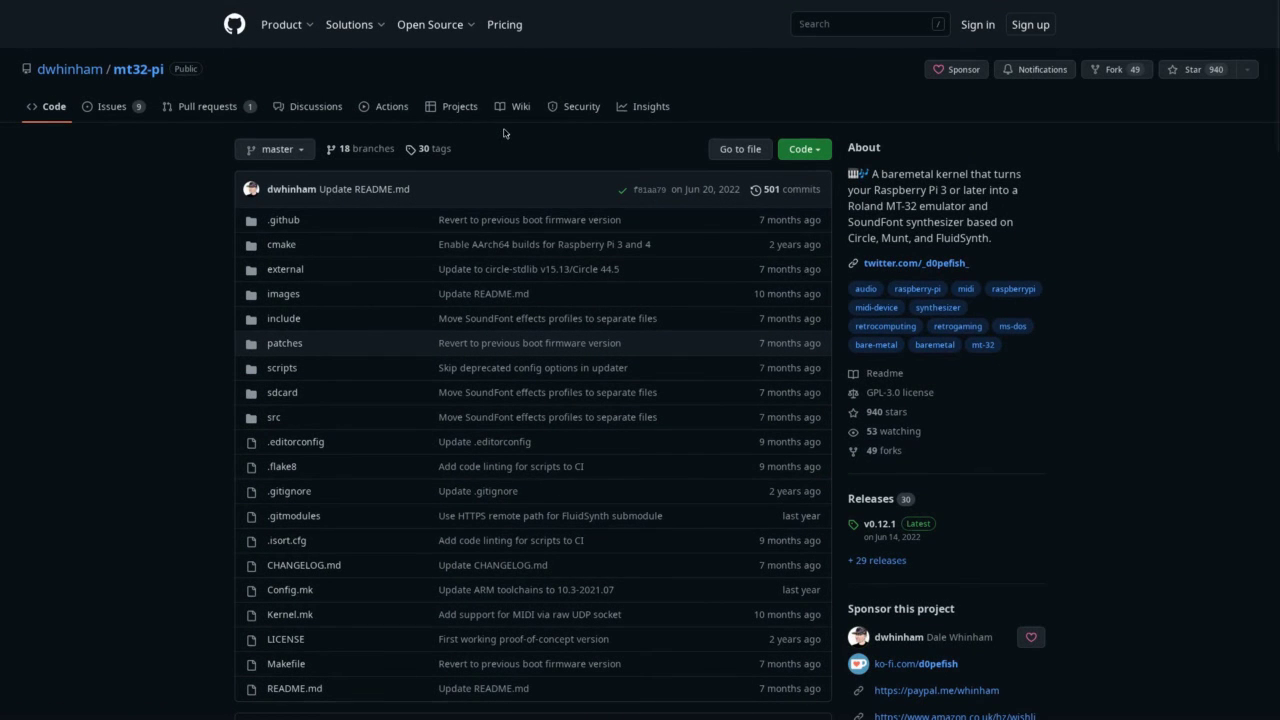
Confirm General MIDI detection, then cancel back to the music driver list for Generic OPL-3.
scroll(down, 3)
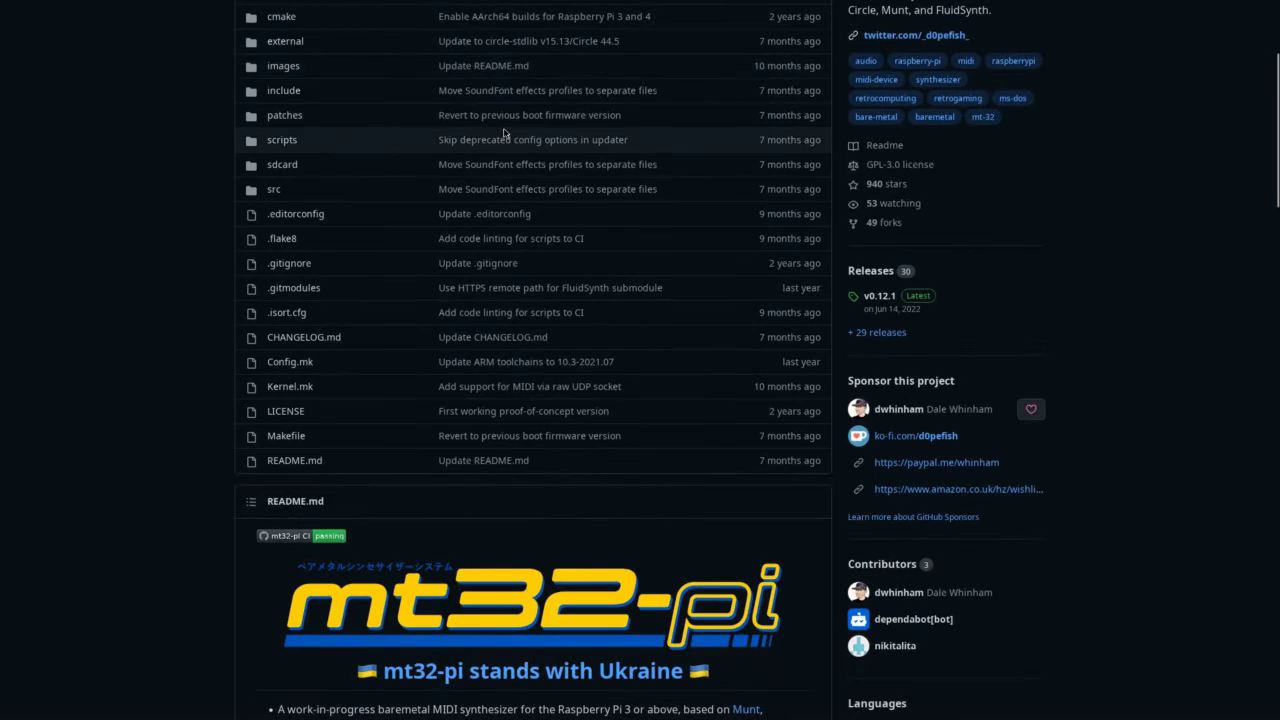
scroll(down, 3)
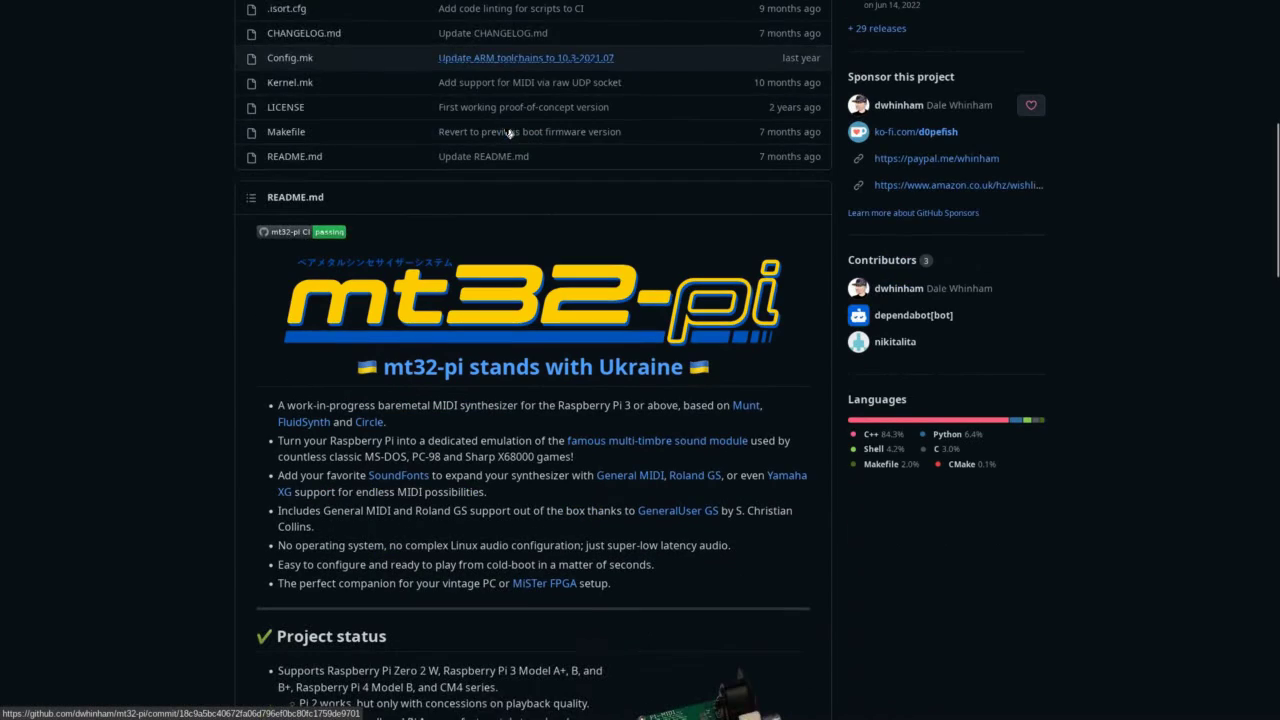
scroll(down, 3)
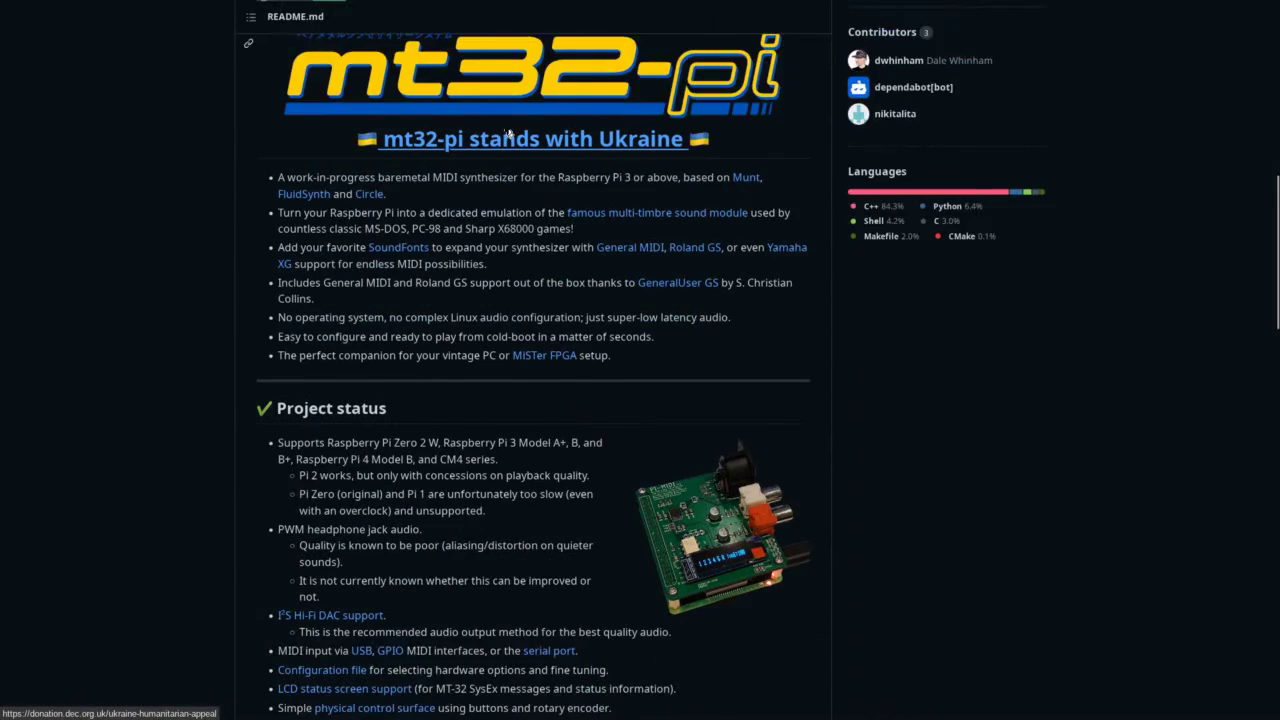
scroll(down, 3)
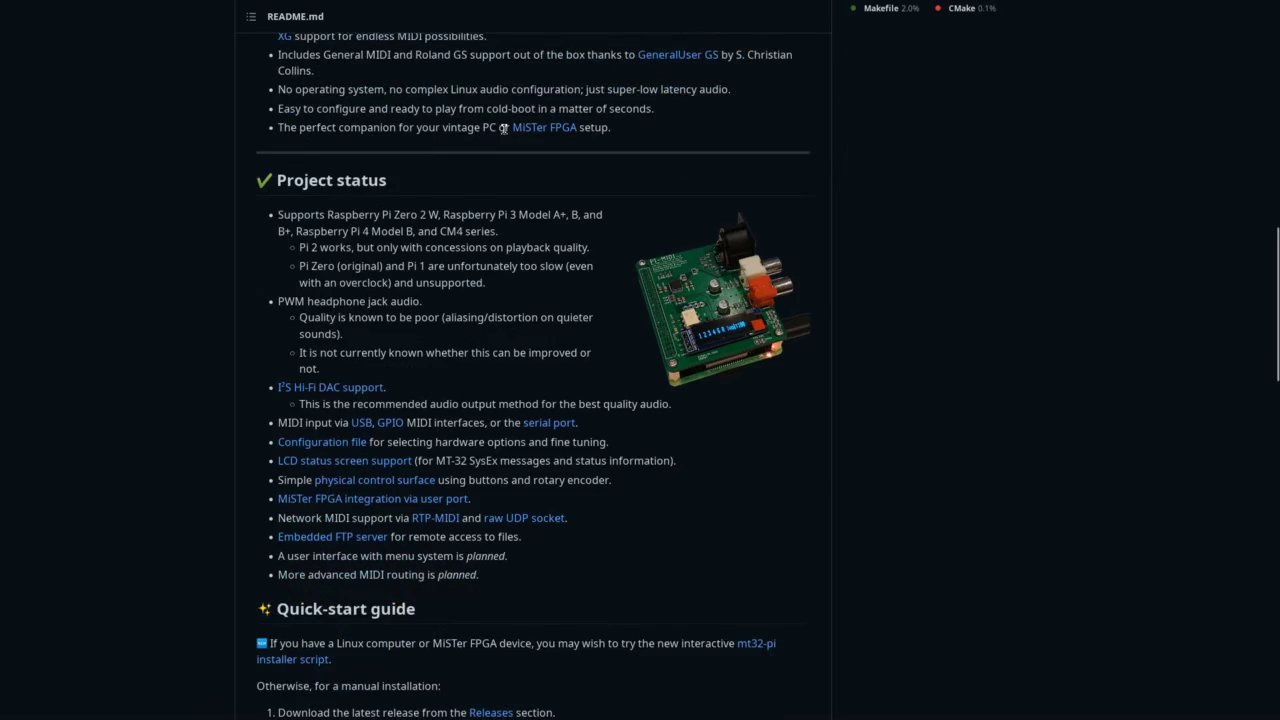
scroll(down, 3)
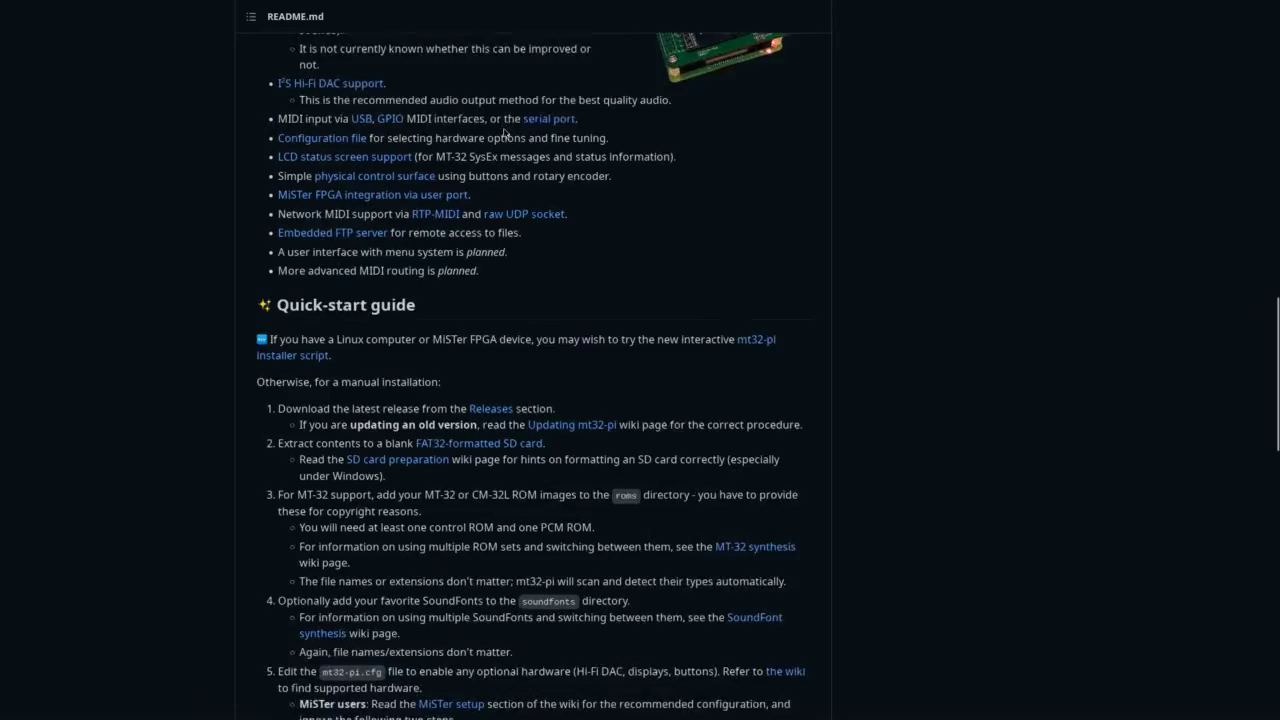
scroll(down, 3)
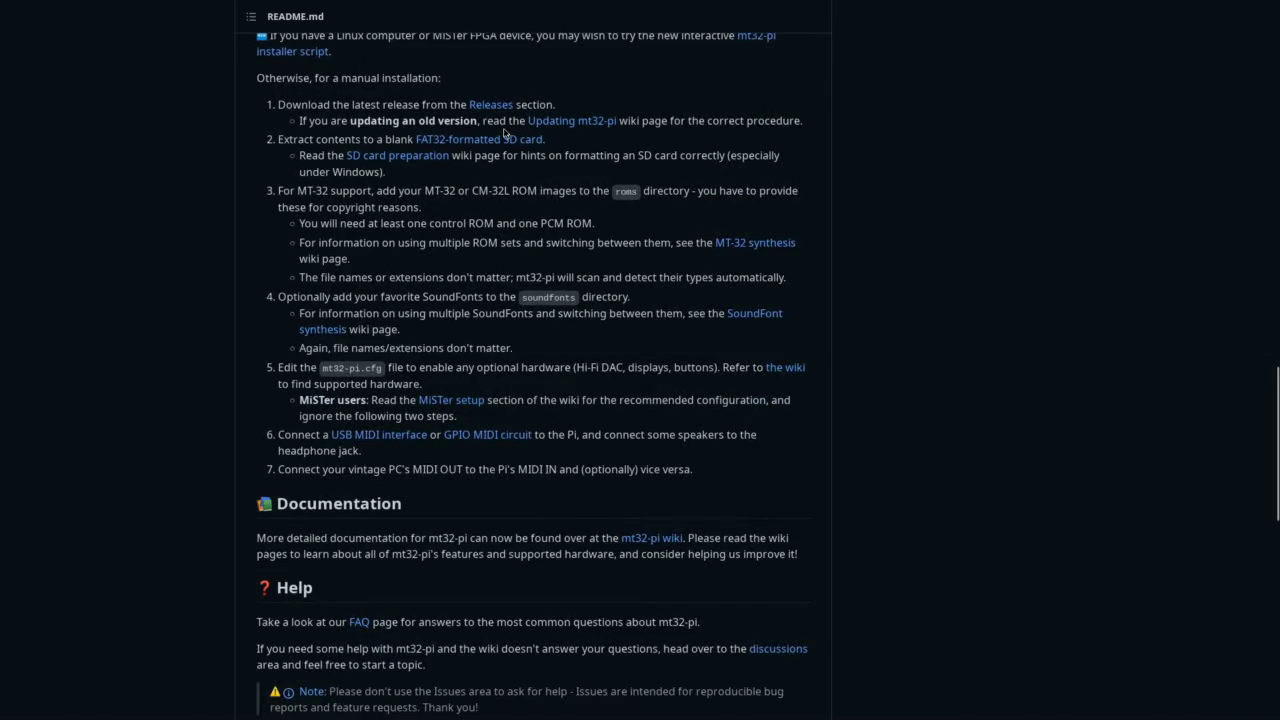
scroll(down, 3)
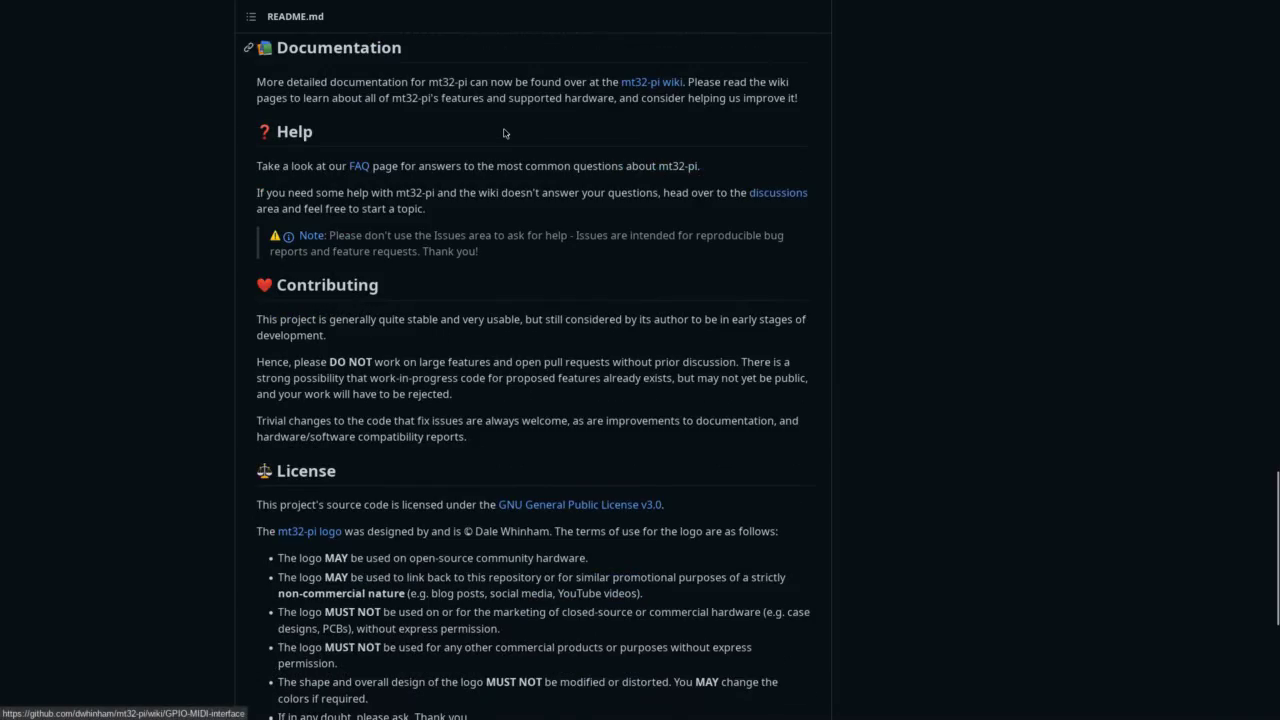
scroll(down, 3)
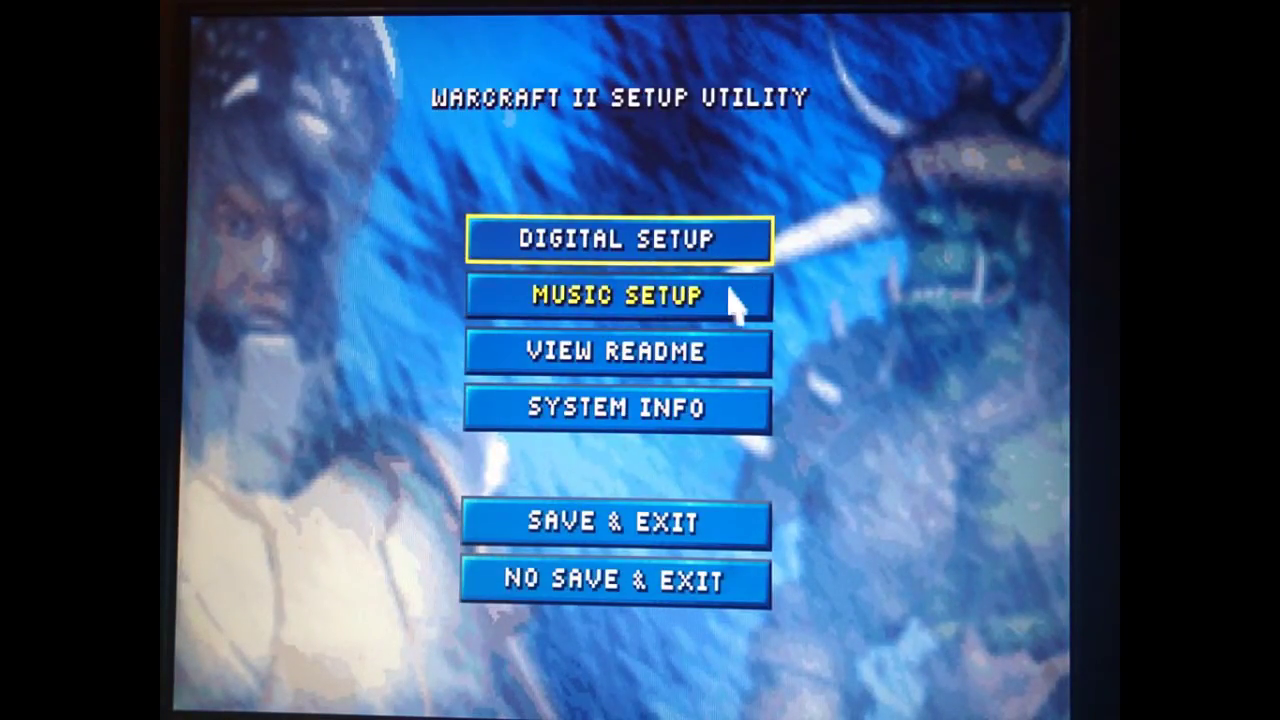
click(618, 294)
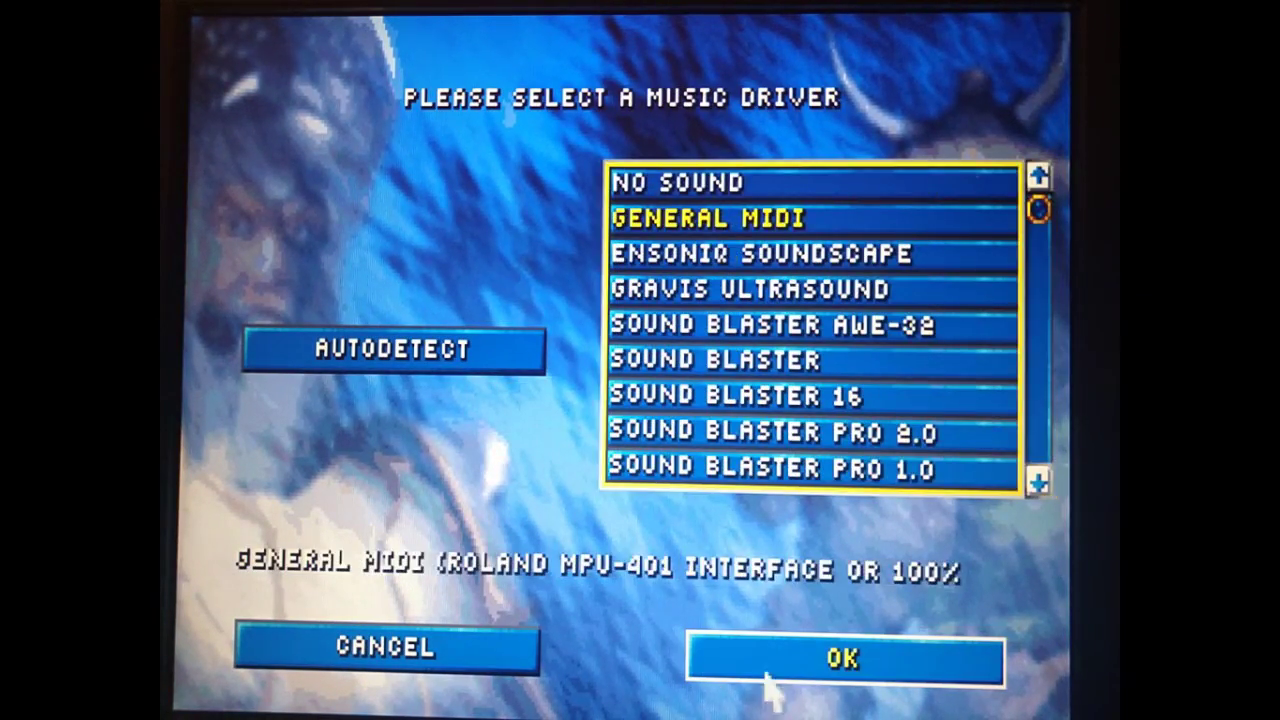
click(844, 658)
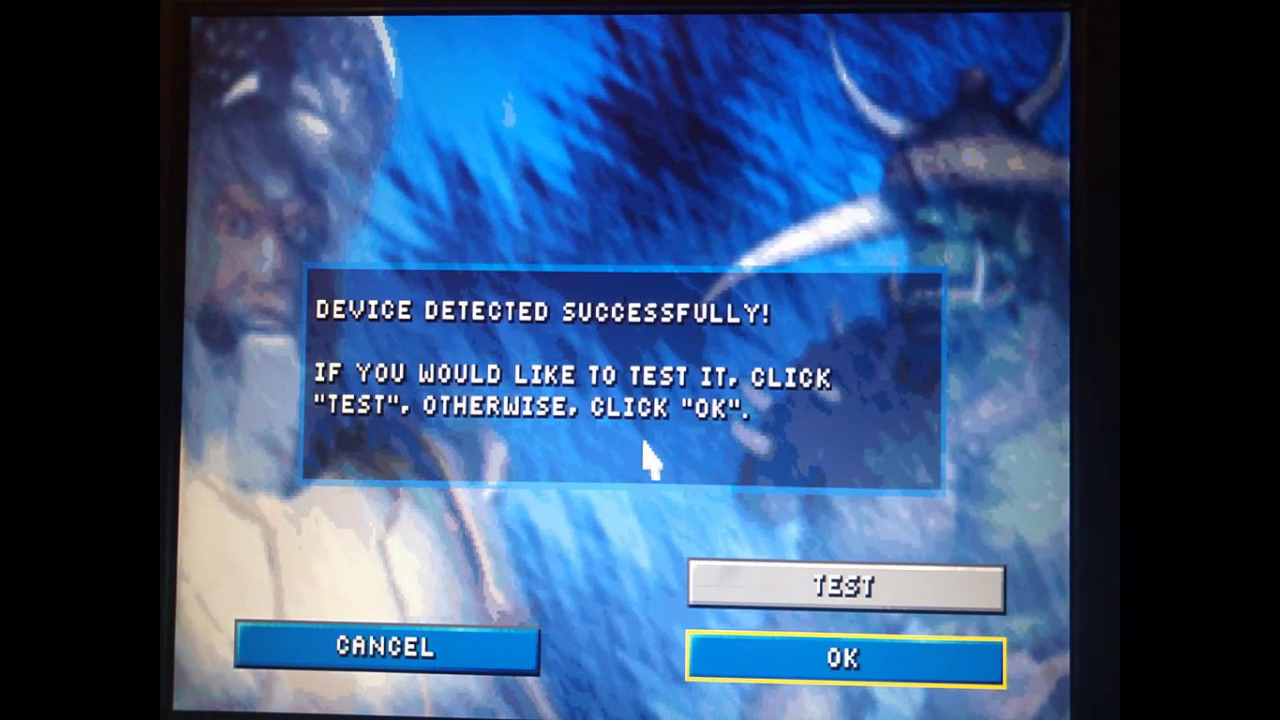
click(844, 658)
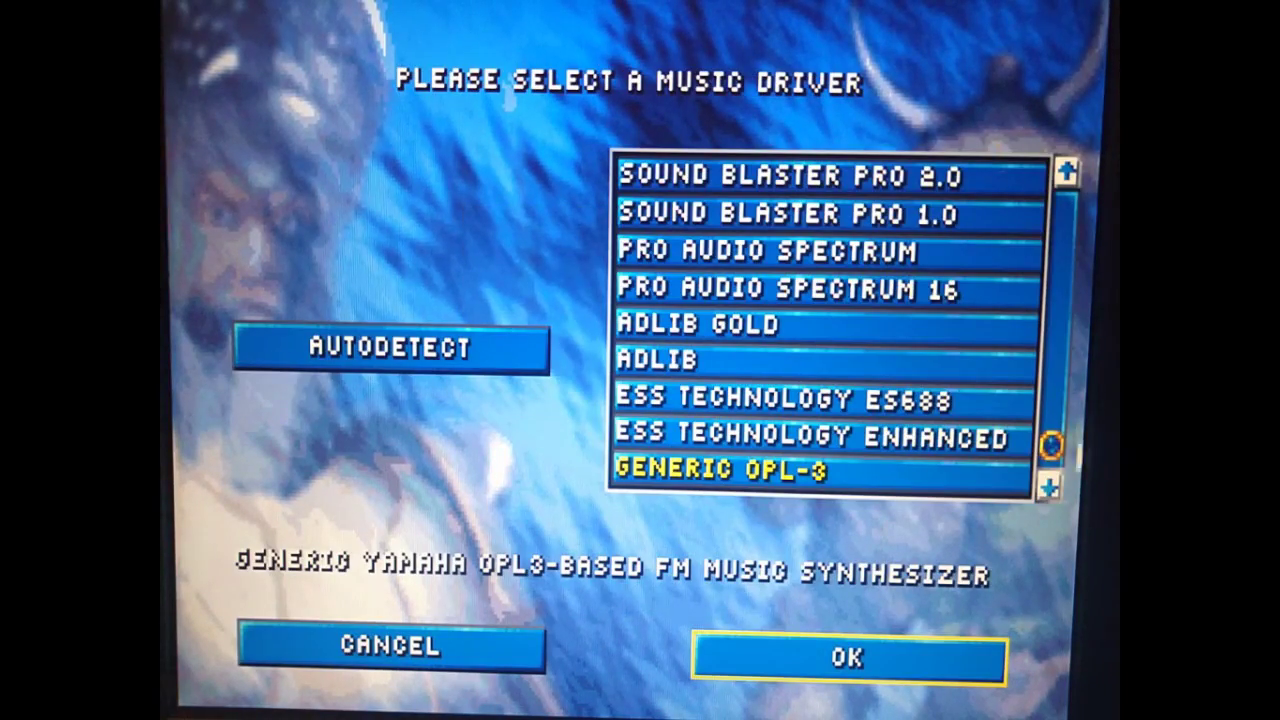
Choose Generic OPL-3 as the music driver so setup detects it.
click(392, 348)
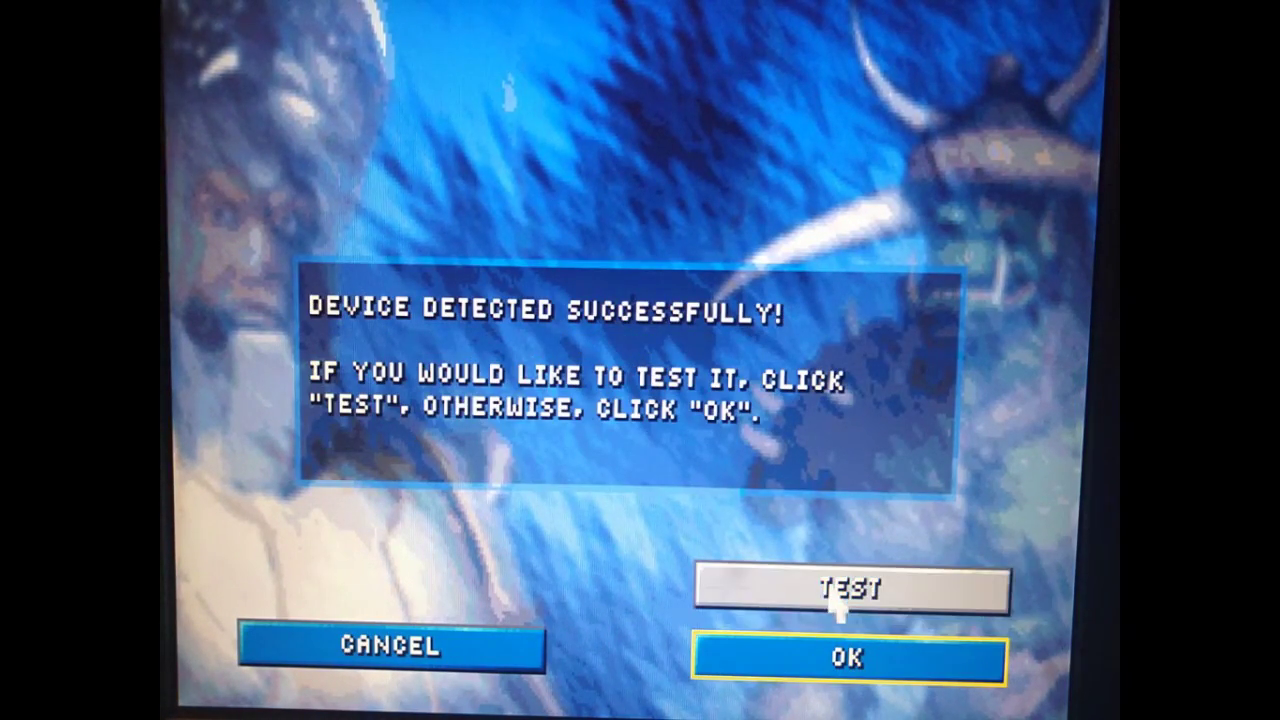
mouse_move(340, 330)
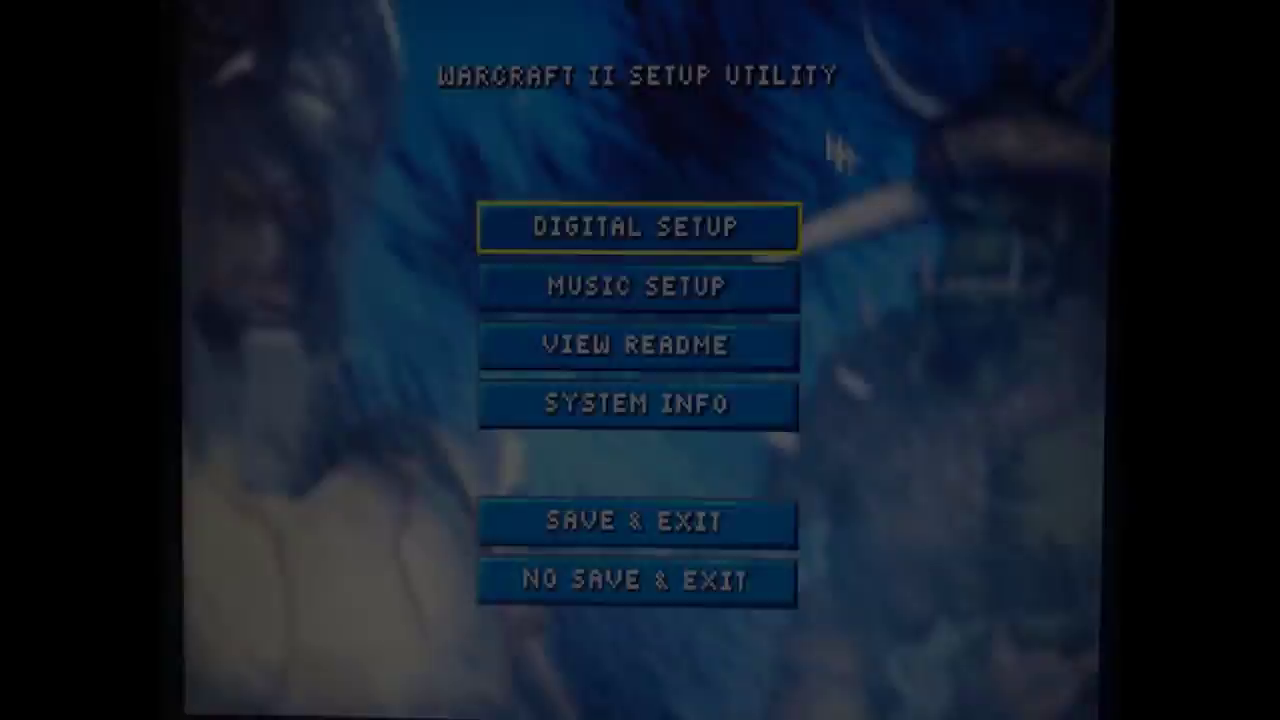
Select General MIDI with Auto Set, test-play the detected device and accept it.
click(638, 288)
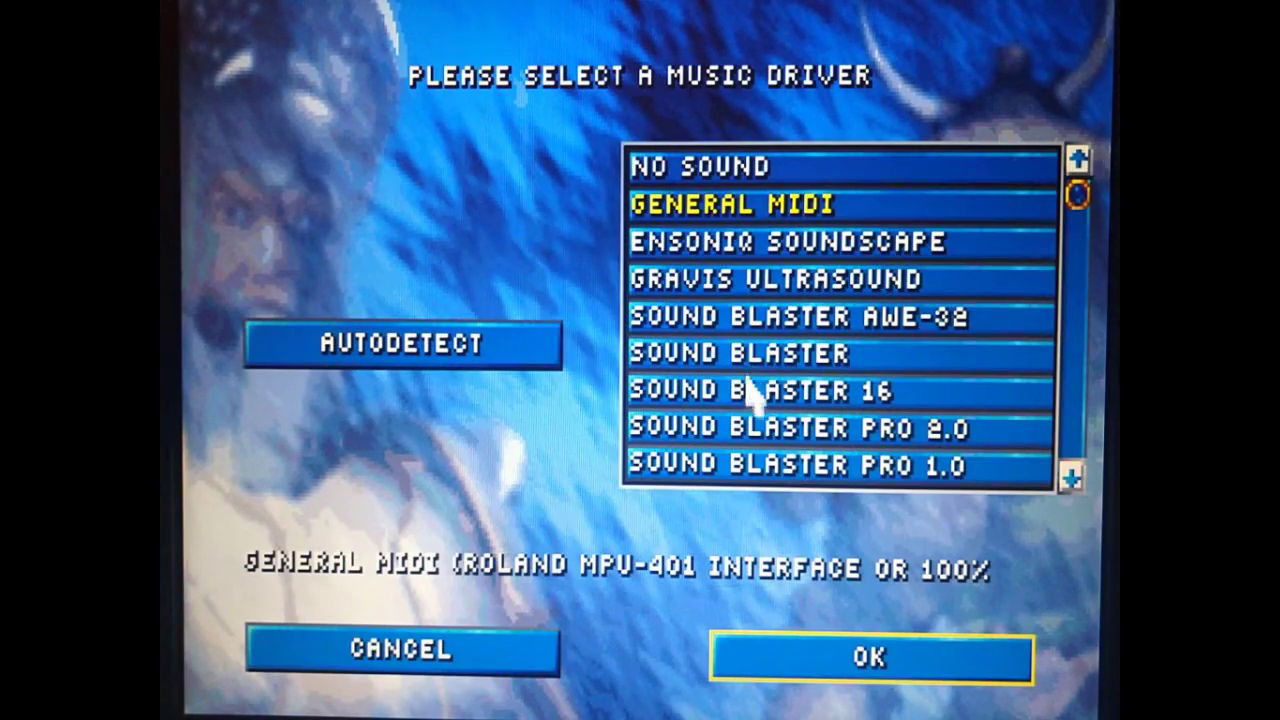
click(870, 656)
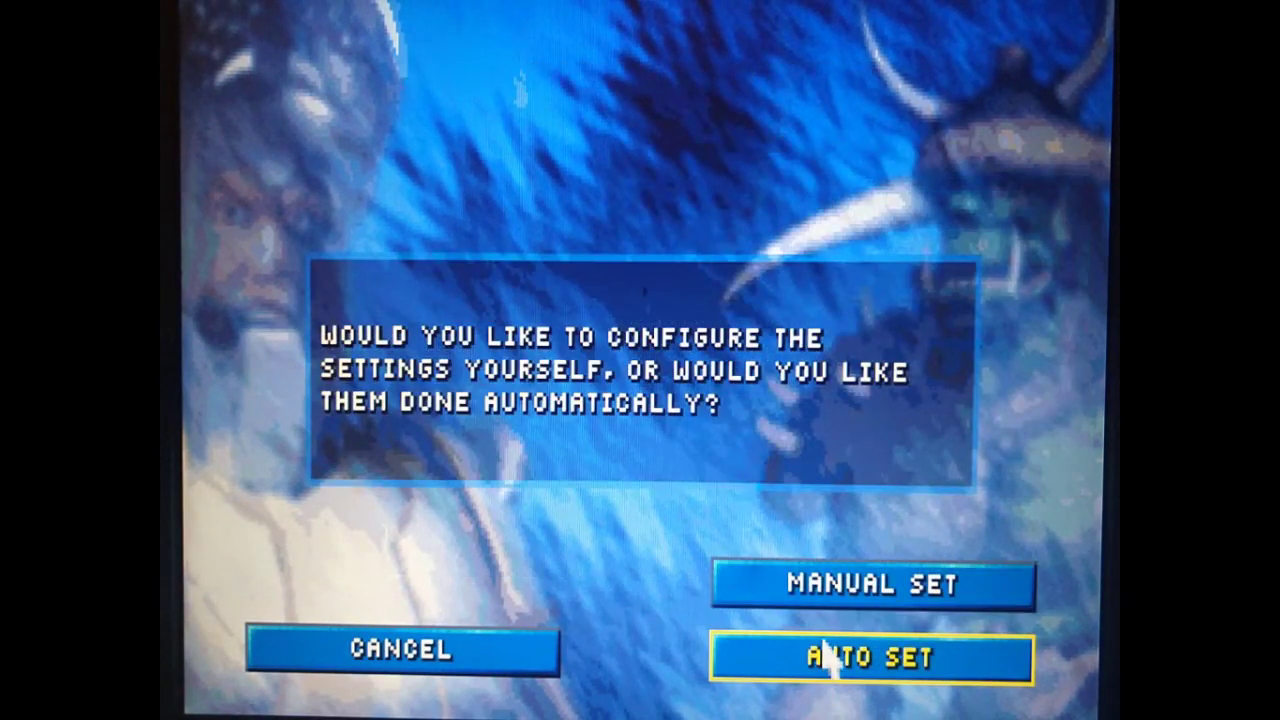
click(872, 656)
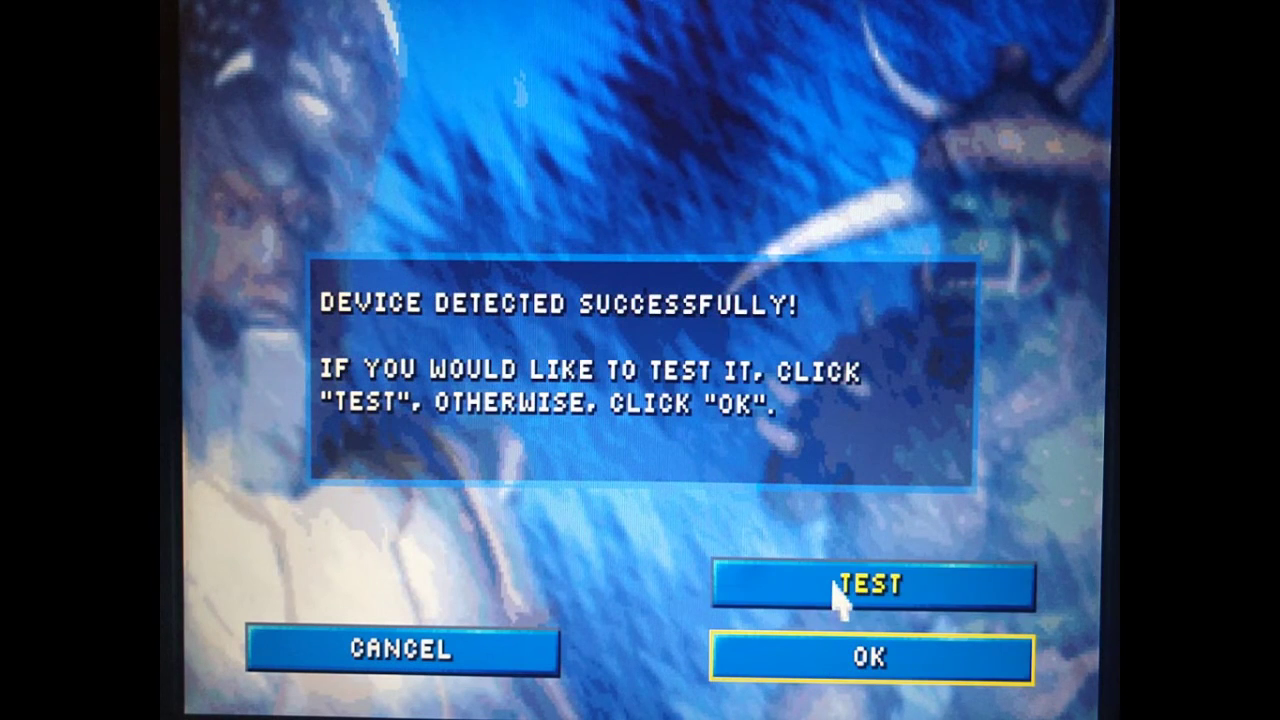
click(872, 586)
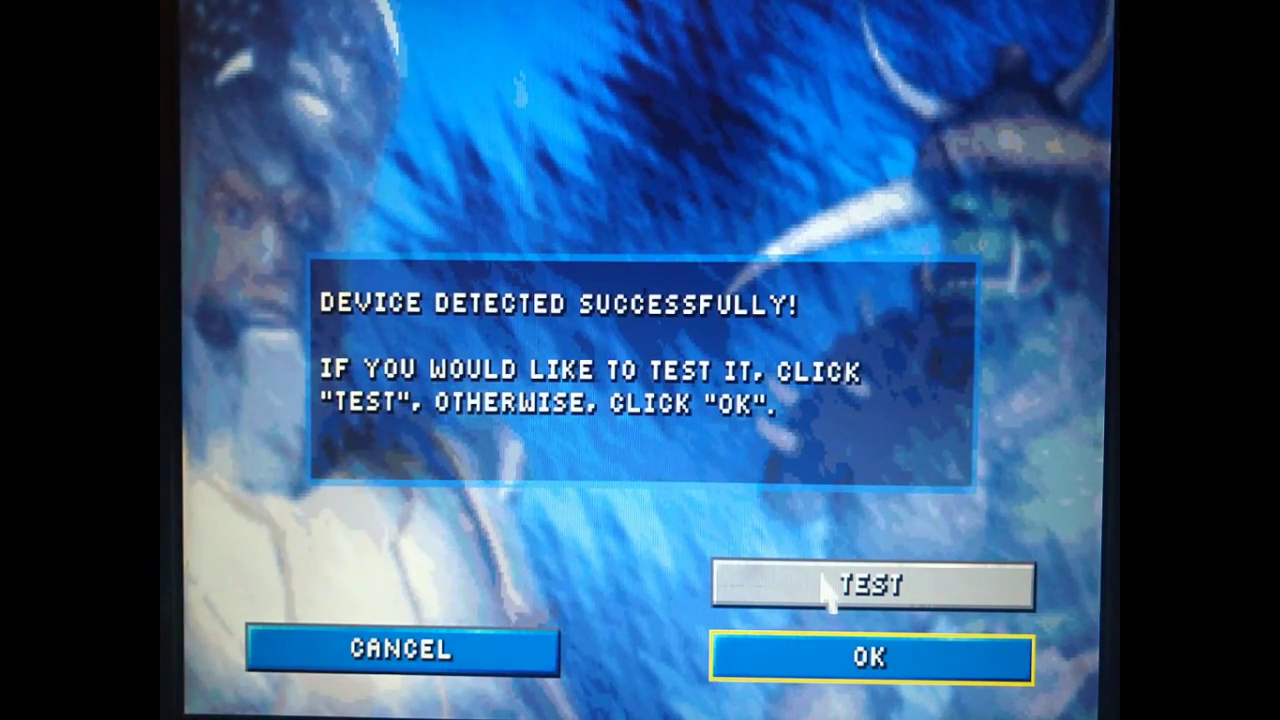
click(870, 656)
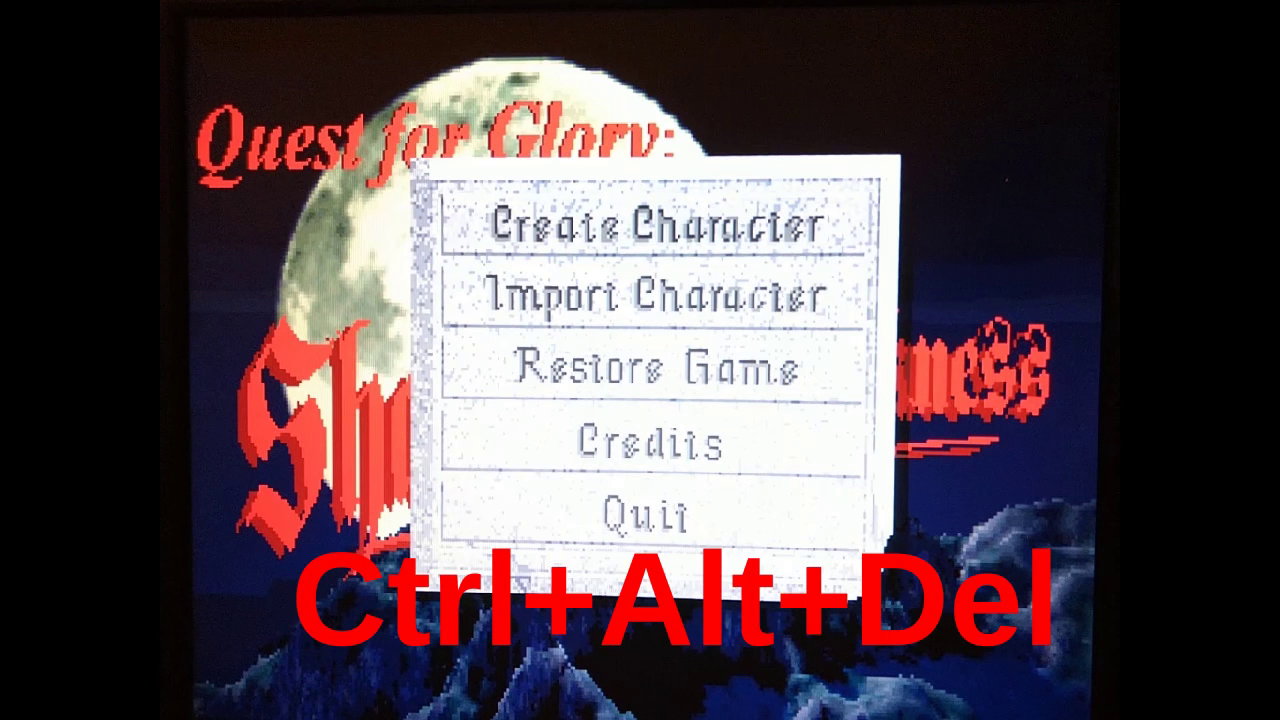
Reboot the PC with Ctrl+Alt+Del after finishing setup.
key(ctrl+alt+delete)
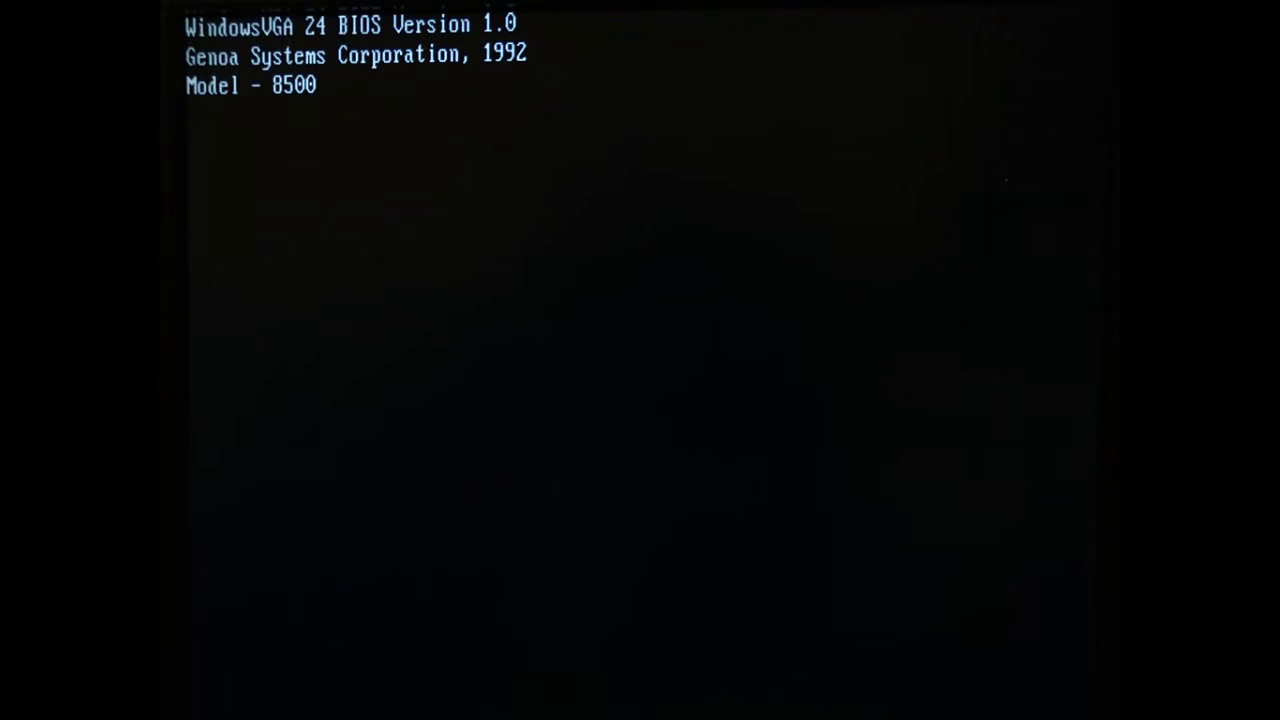